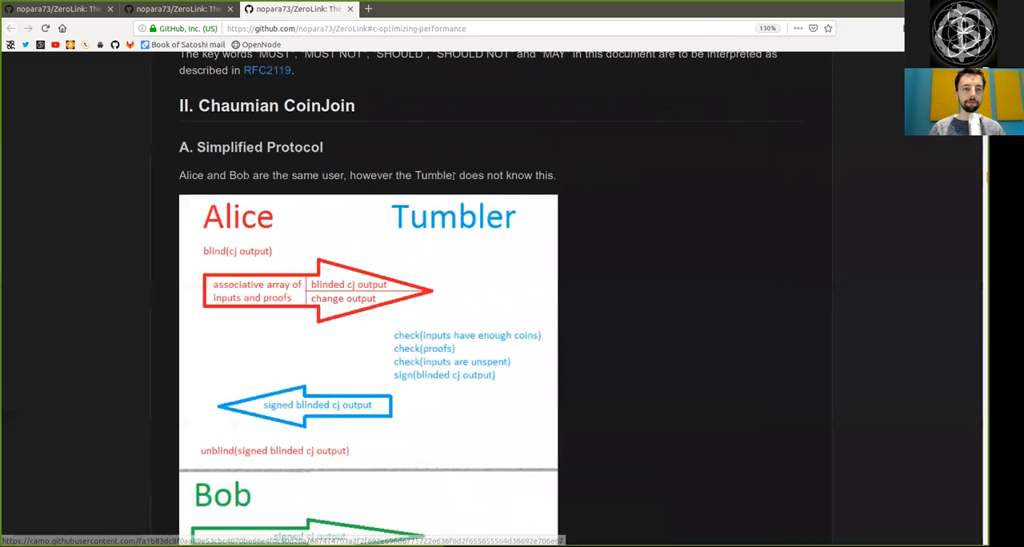
- Scroll down the diagram, highlighting 'Tumbler does not know', until Alice's signing stage appears
{"action": "scroll", "scroll_direction": "down", "scroll_amount": 3}
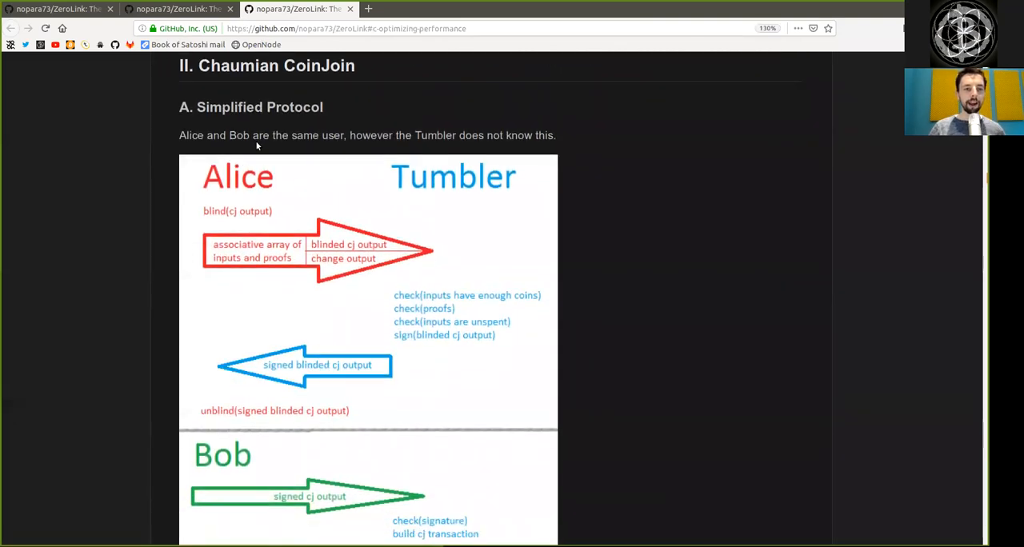
{"action": "double_click", "coordinate": [317, 135]}
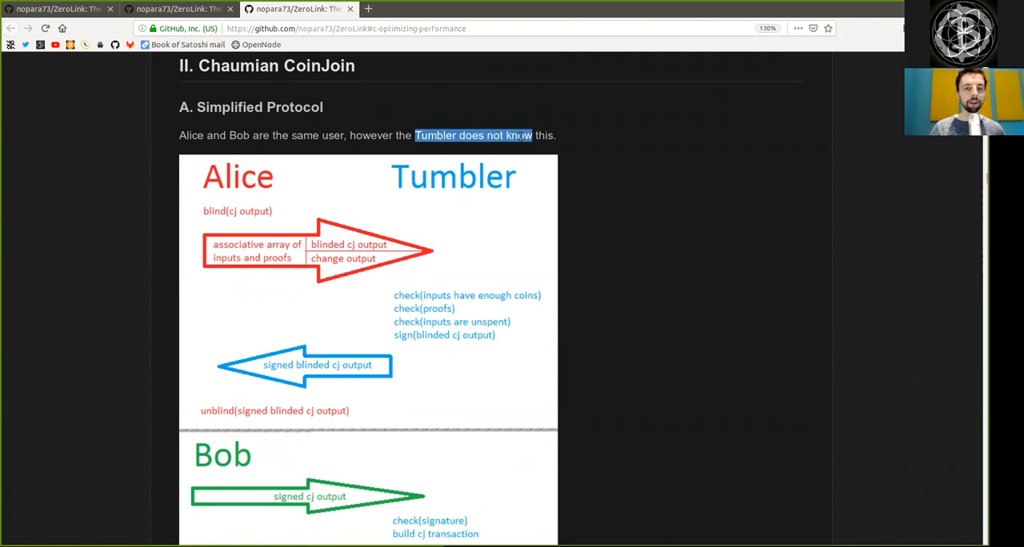
{"action": "mouse_move", "coordinate": [280, 166]}
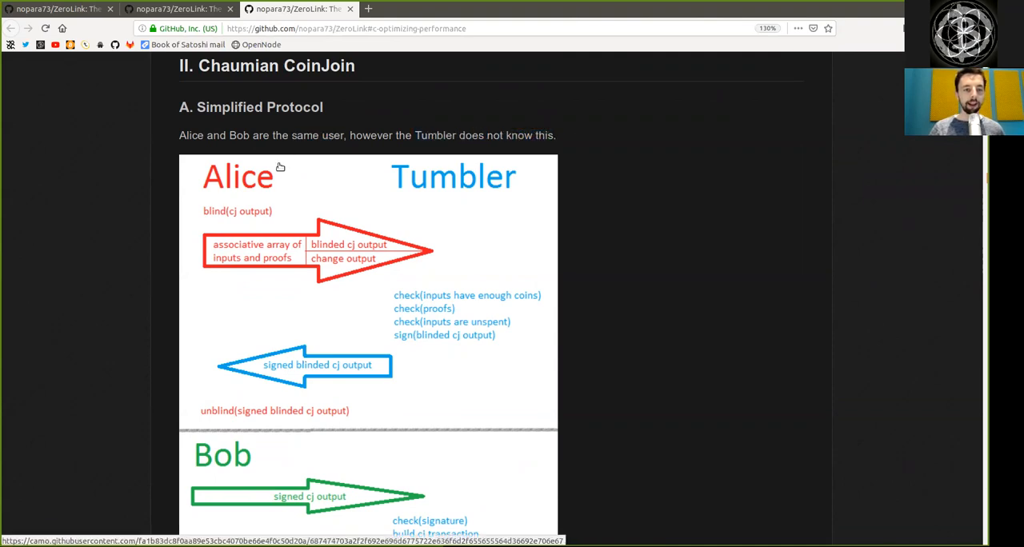
{"action": "mouse_move", "coordinate": [238, 210]}
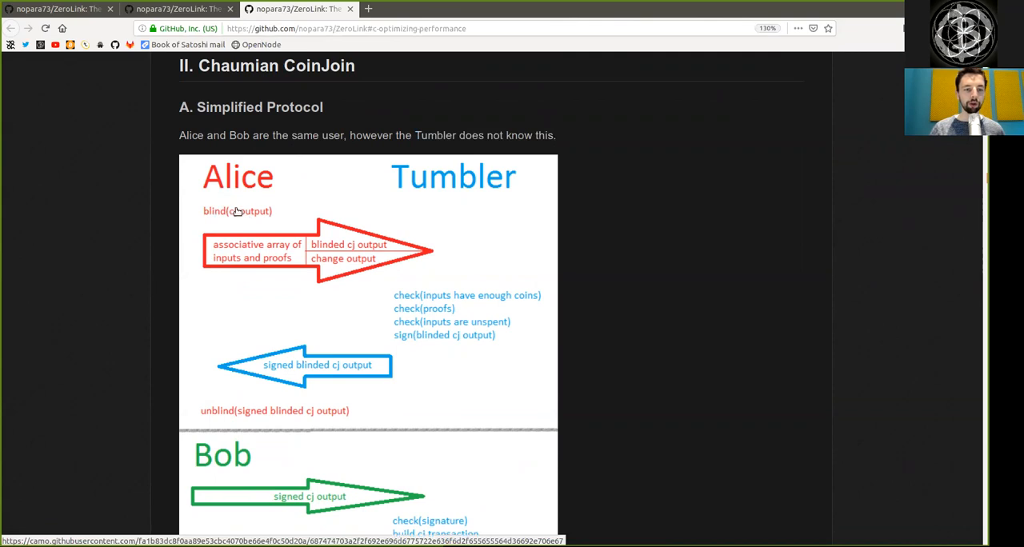
{"action": "mouse_move", "coordinate": [264, 252]}
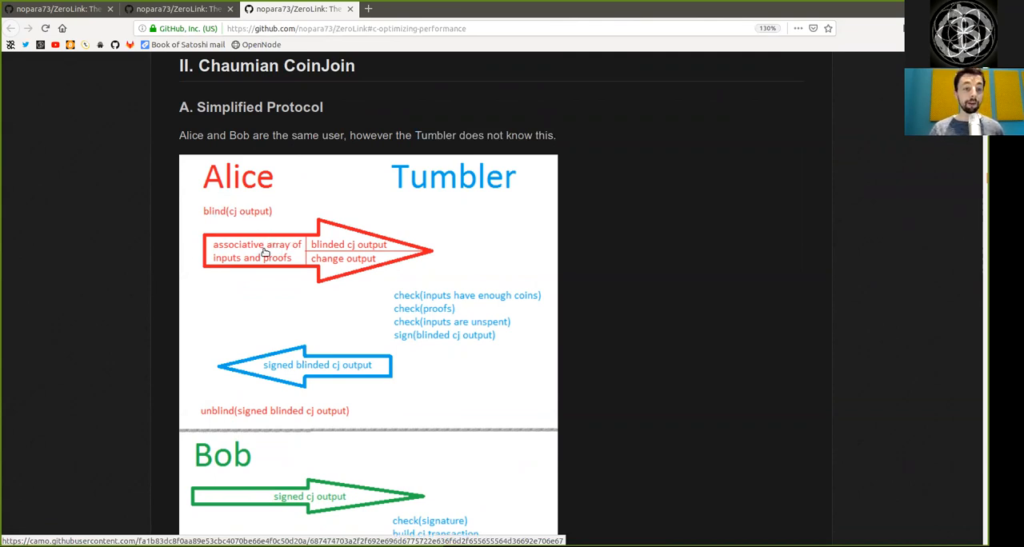
{"action": "mouse_move", "coordinate": [256, 227]}
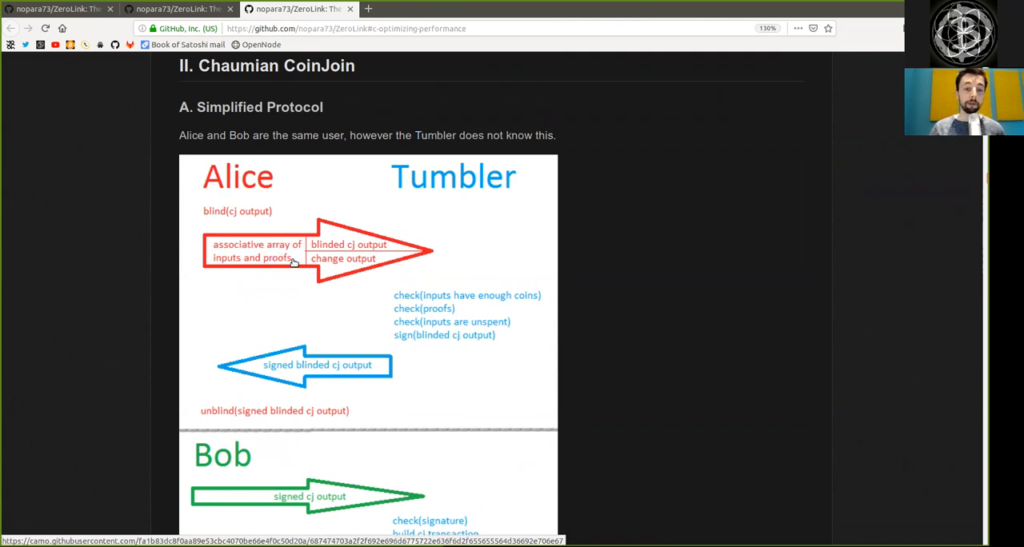
{"action": "mouse_move", "coordinate": [222, 210]}
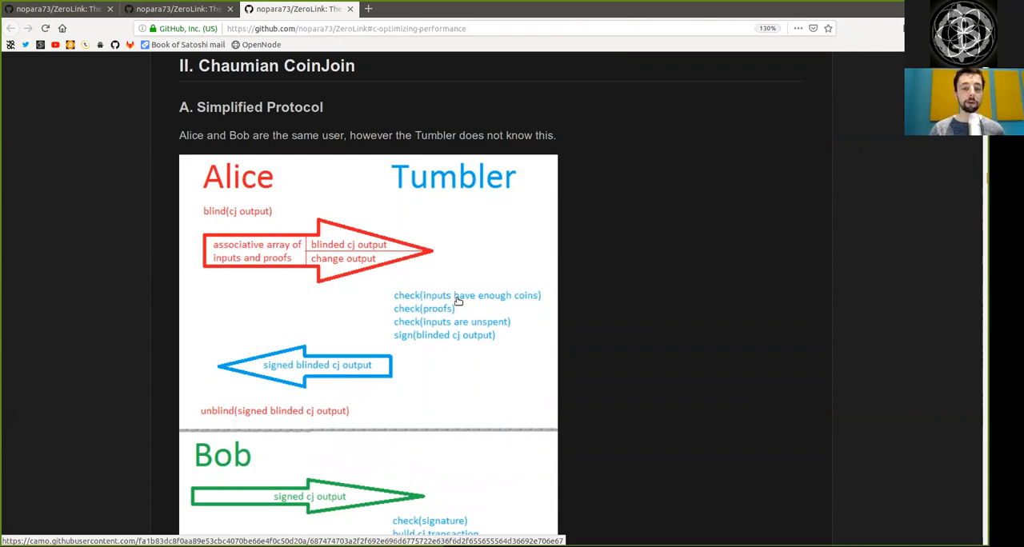
{"action": "mouse_move", "coordinate": [434, 339]}
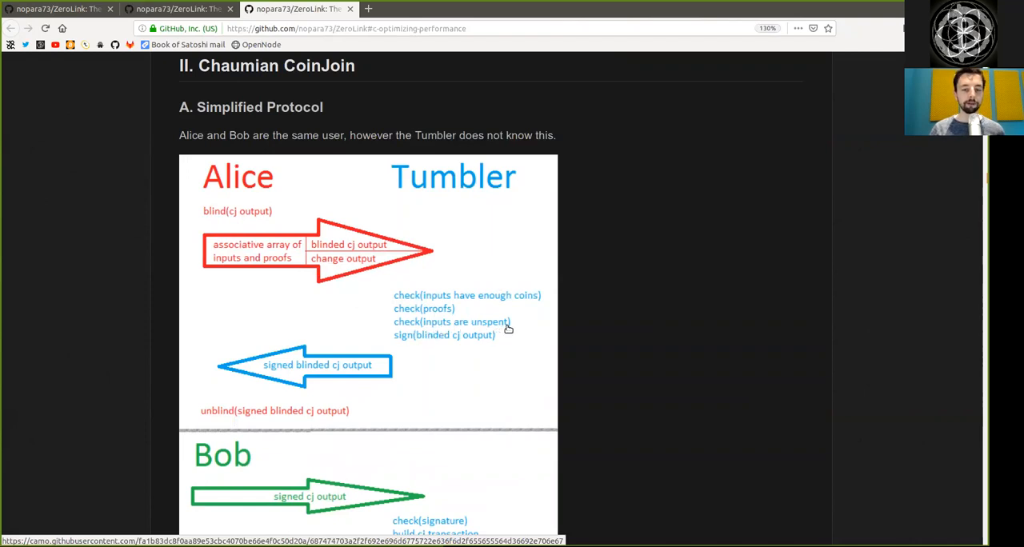
{"action": "mouse_move", "coordinate": [336, 244]}
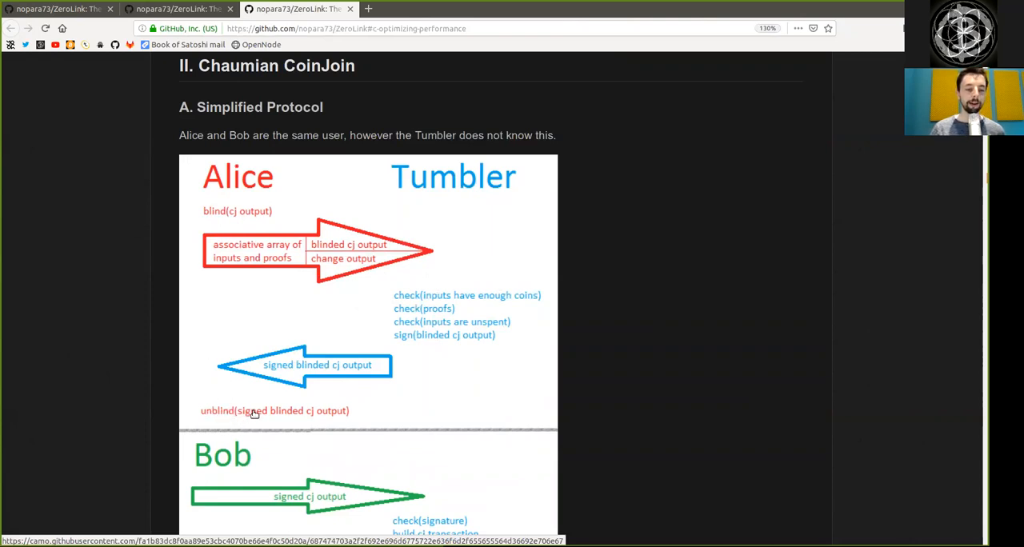
{"action": "mouse_move", "coordinate": [312, 415]}
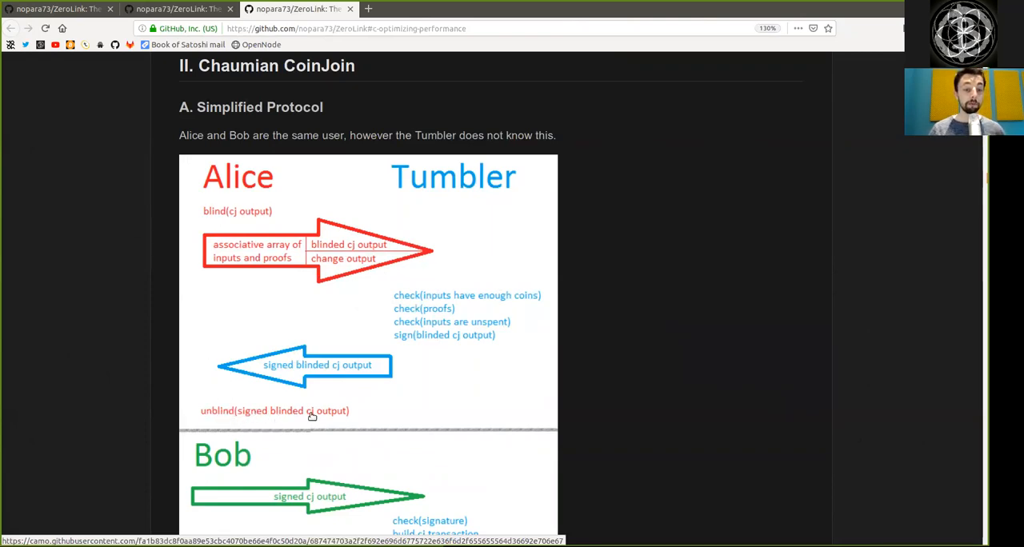
{"action": "scroll", "scroll_direction": "down", "scroll_amount": 3}
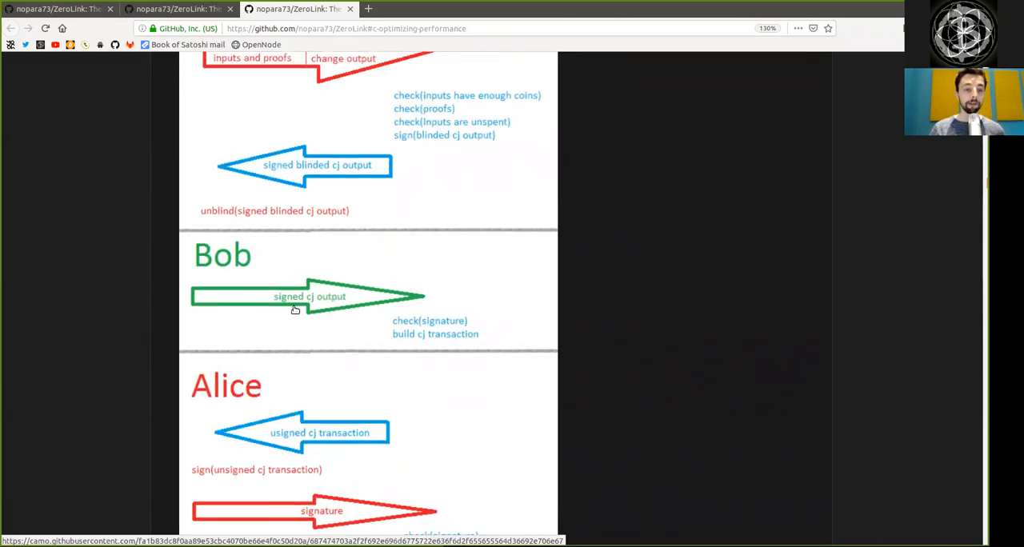
{"action": "mouse_move", "coordinate": [309, 297]}
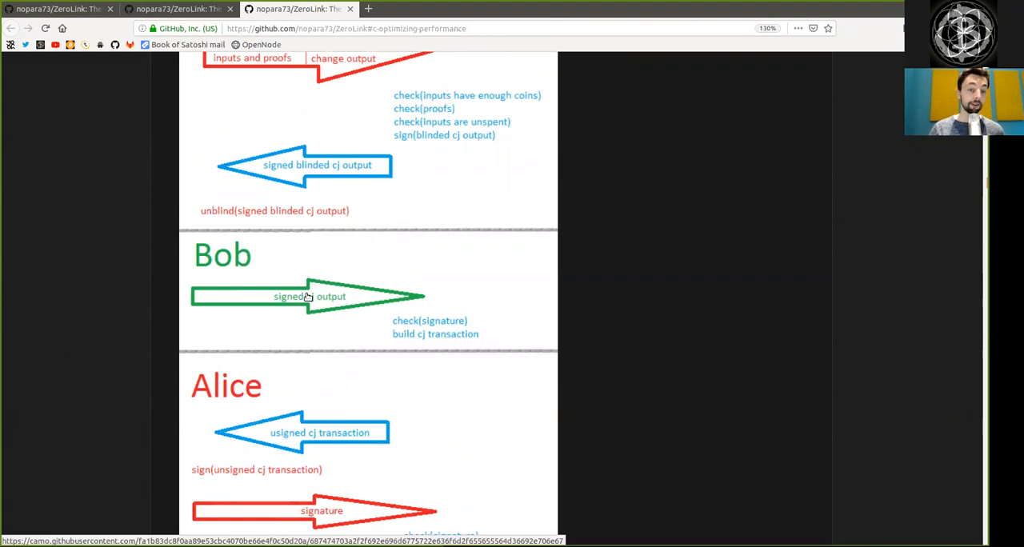
{"action": "mouse_move", "coordinate": [416, 268]}
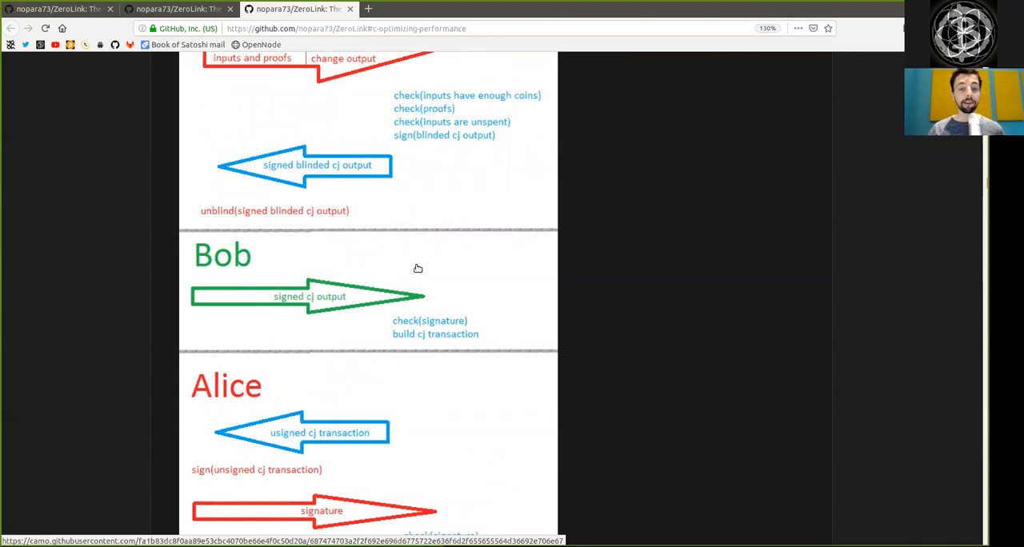
{"action": "mouse_move", "coordinate": [455, 319]}
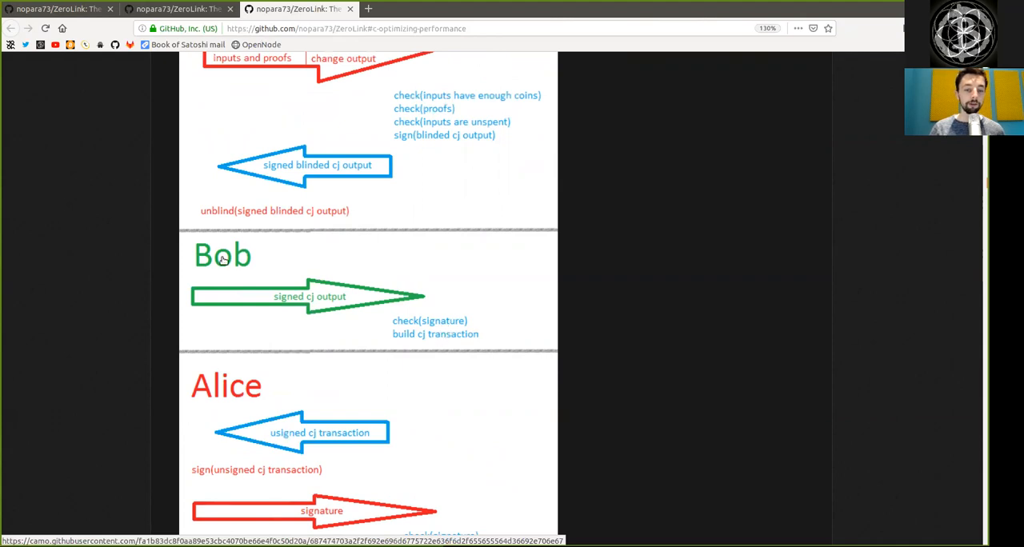
{"action": "mouse_move", "coordinate": [384, 335]}
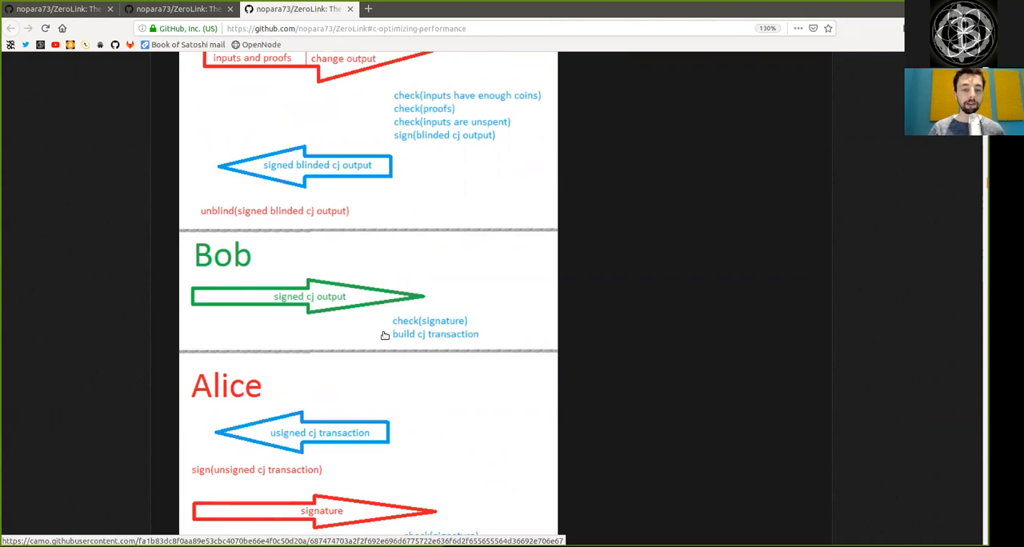
{"action": "scroll", "scroll_direction": "down", "scroll_amount": 3}
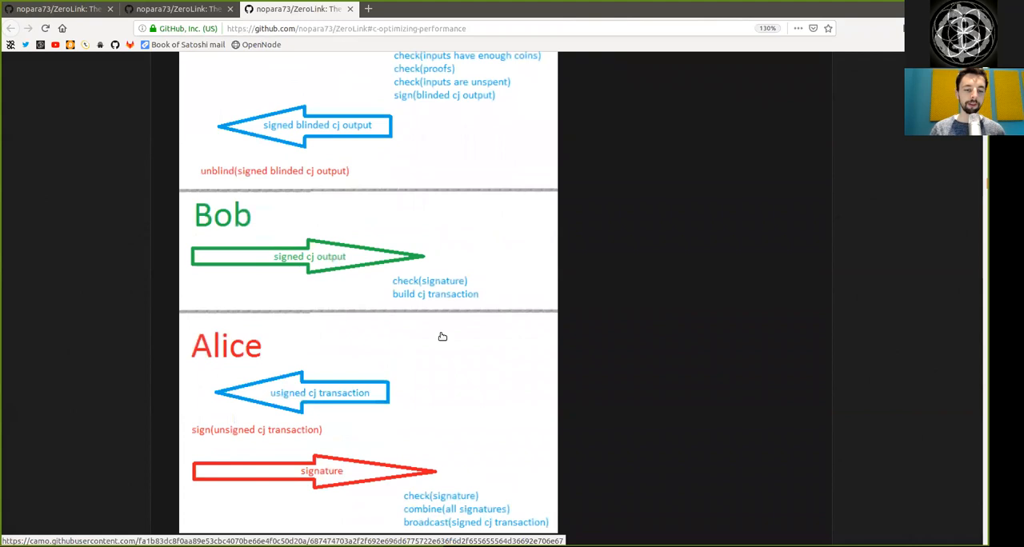
{"action": "scroll", "scroll_direction": "down", "scroll_amount": 3}
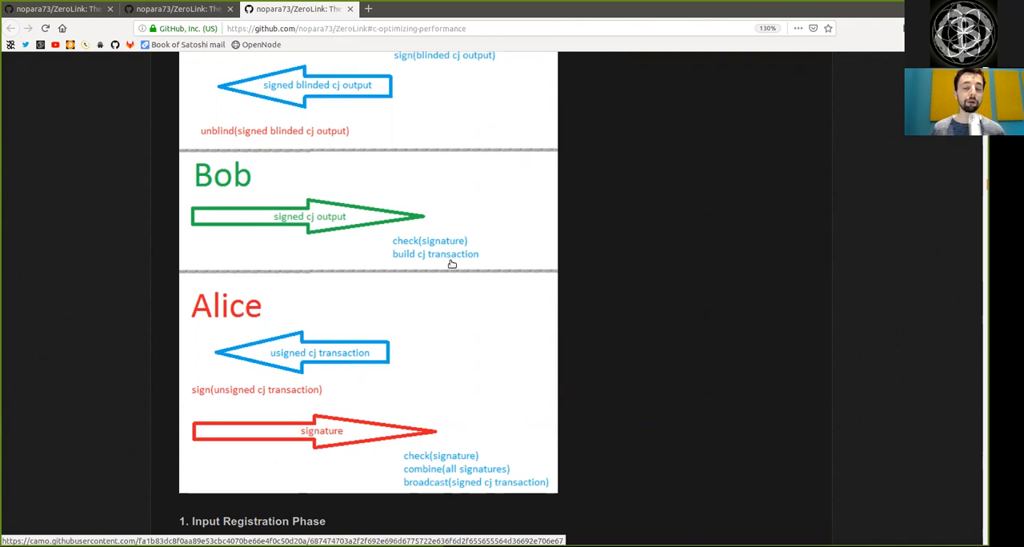
{"action": "mouse_move", "coordinate": [421, 276]}
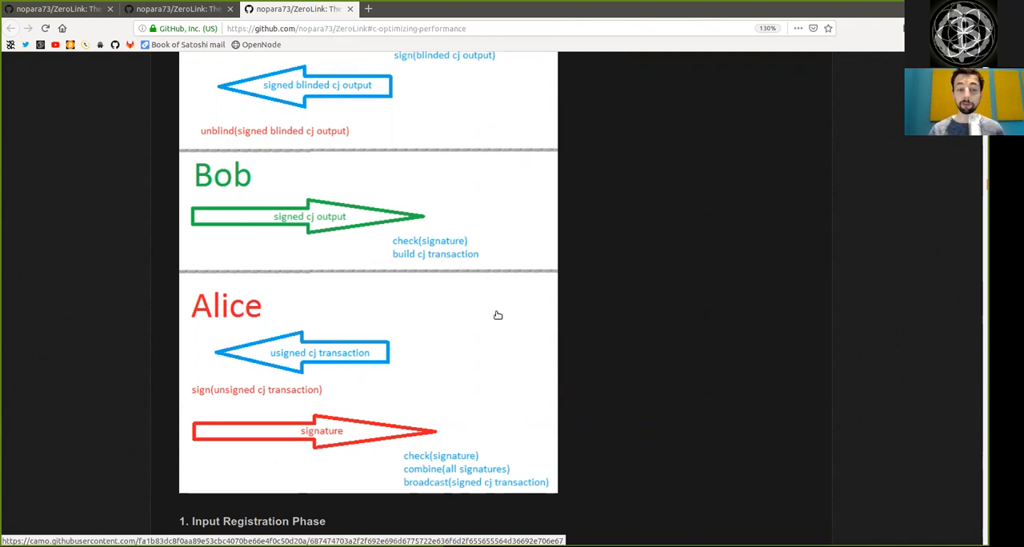
{"action": "mouse_move", "coordinate": [246, 330]}
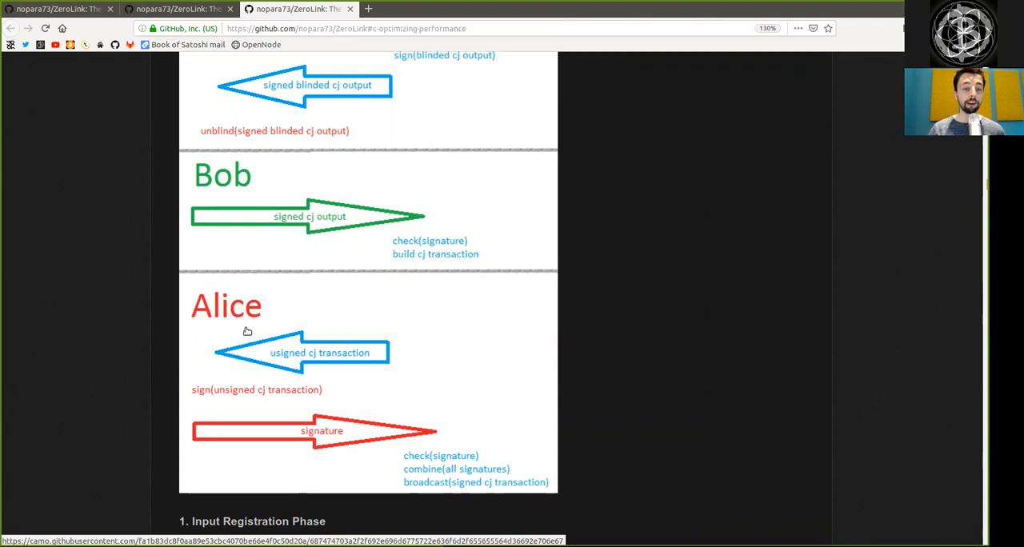
{"action": "mouse_move", "coordinate": [209, 401]}
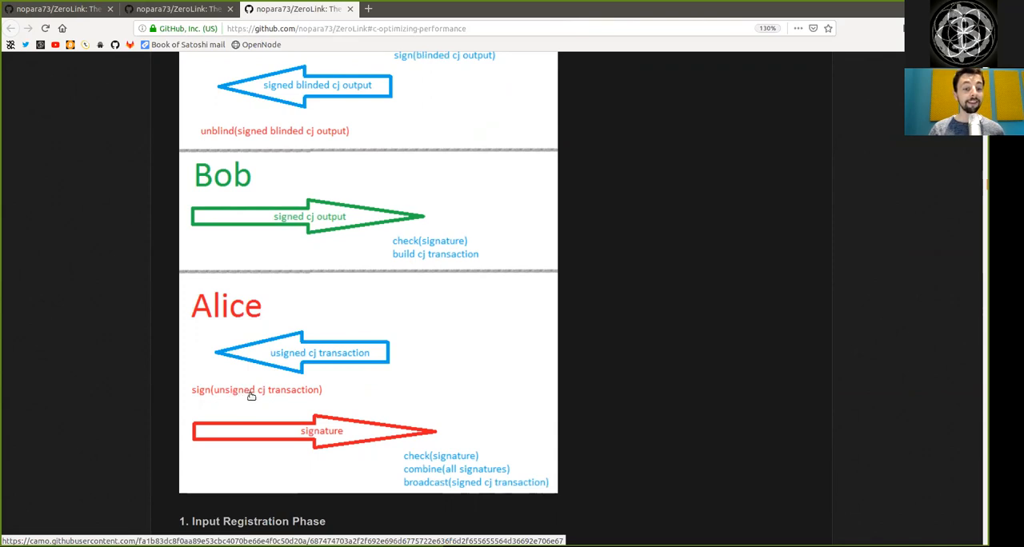
{"action": "mouse_move", "coordinate": [313, 403]}
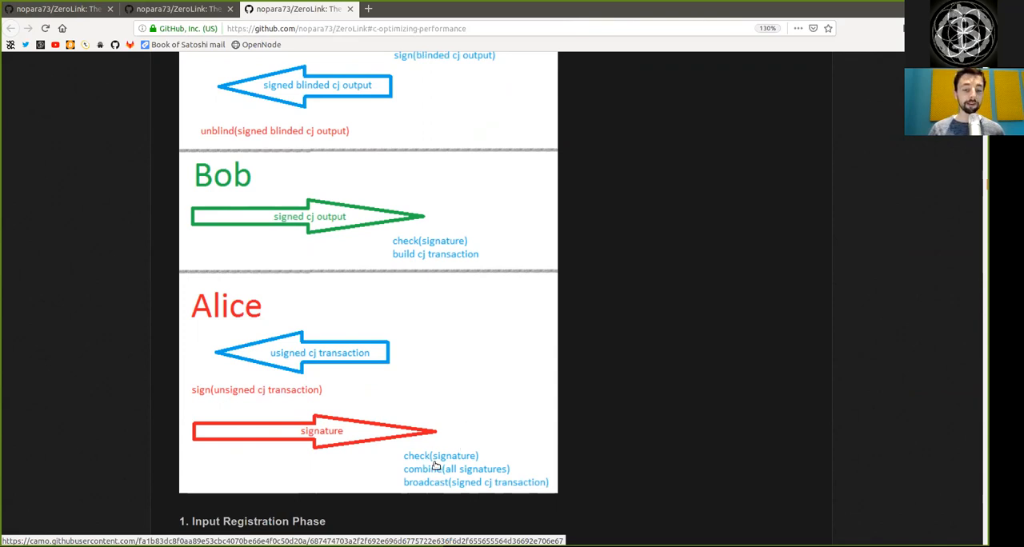
{"action": "mouse_move", "coordinate": [417, 480]}
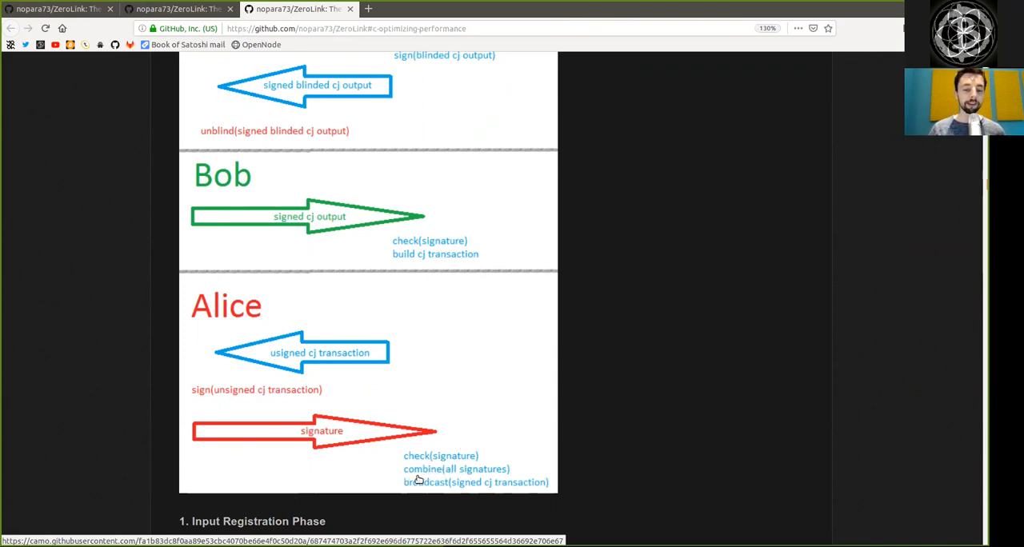
{"action": "mouse_move", "coordinate": [471, 491]}
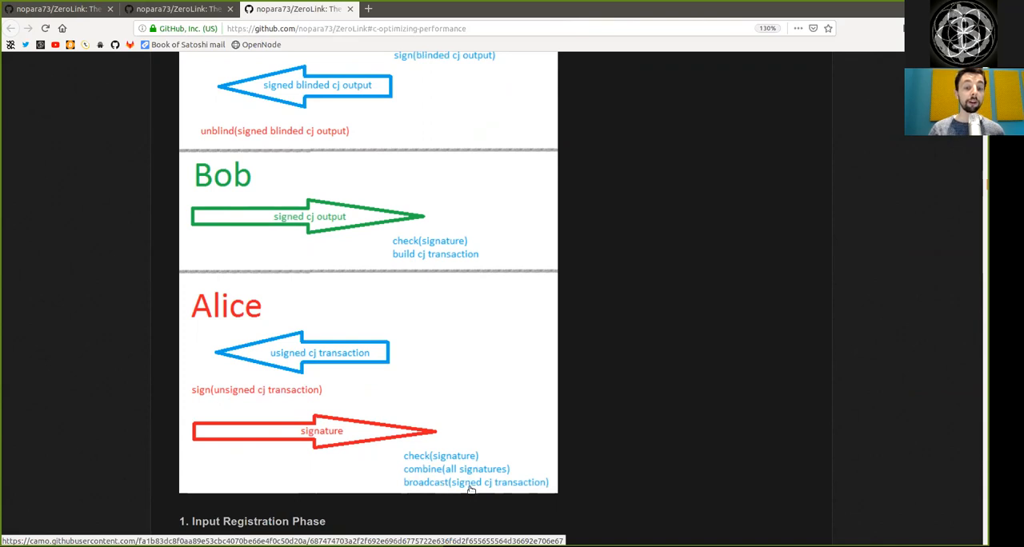
{"action": "mouse_move", "coordinate": [659, 460]}
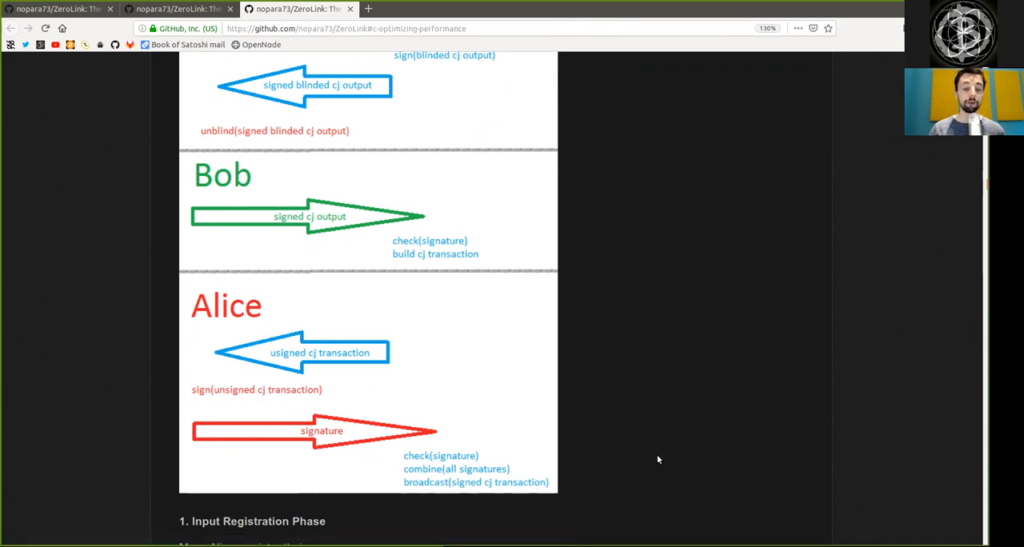
- Scroll to the three phase sections and highlight words in the Input Registration bullets
{"action": "scroll", "scroll_direction": "down", "scroll_amount": 3}
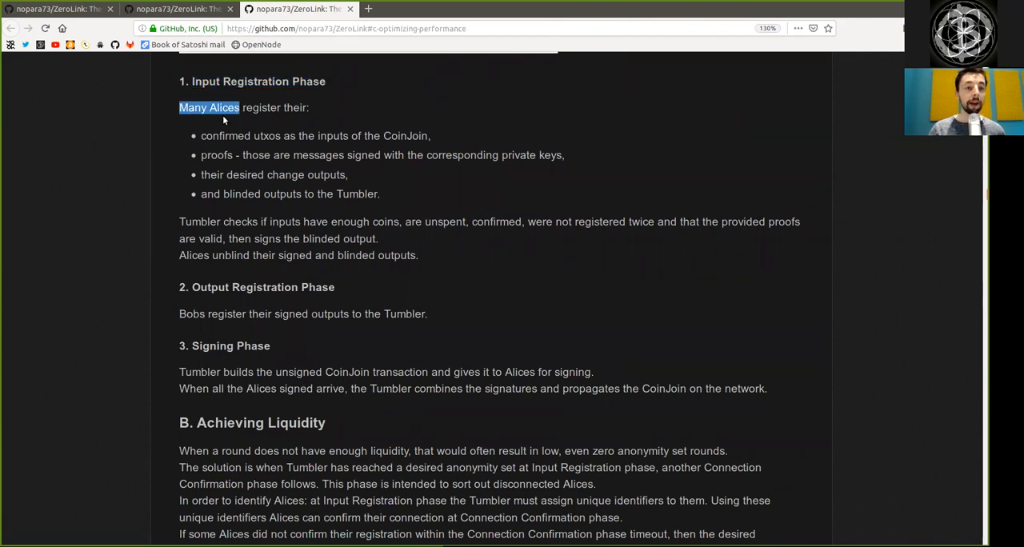
{"action": "left_click", "coordinate": [234, 136]}
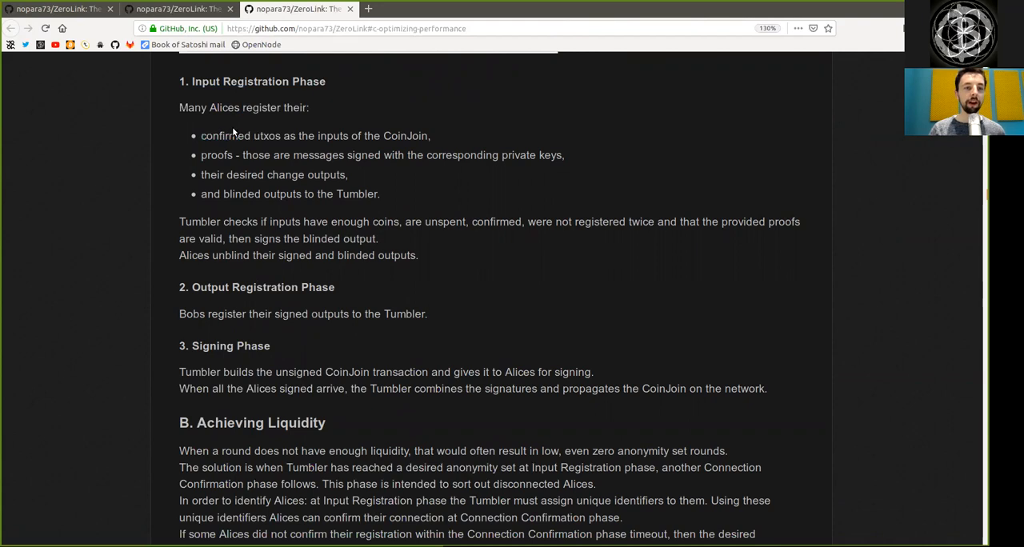
{"action": "double_click", "coordinate": [332, 135]}
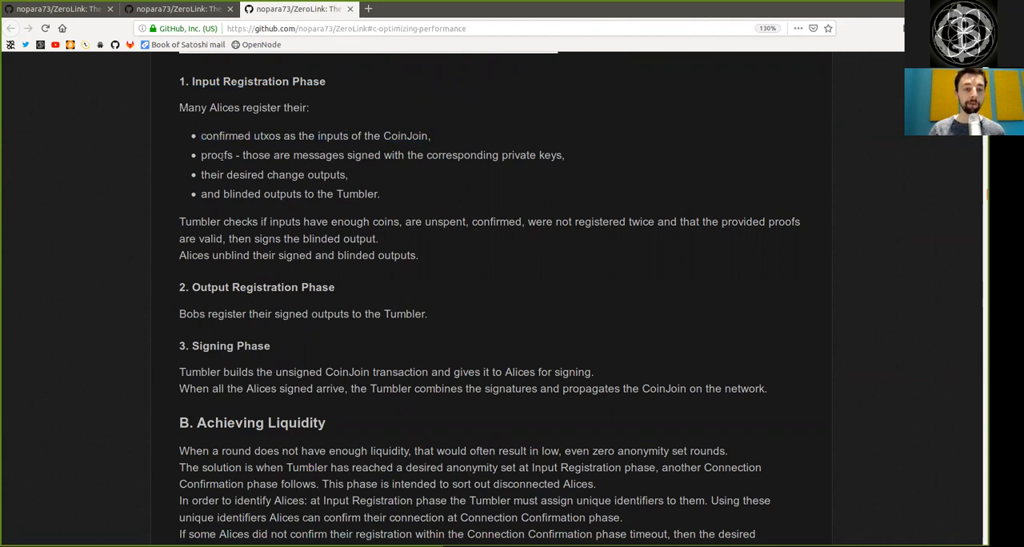
{"action": "double_click", "coordinate": [255, 155]}
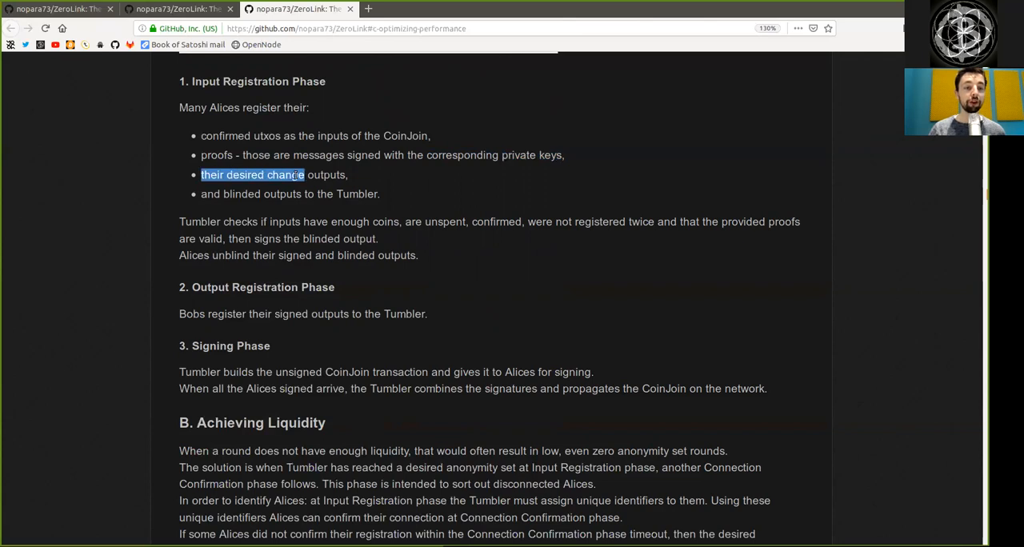
{"action": "left_click", "coordinate": [256, 193]}
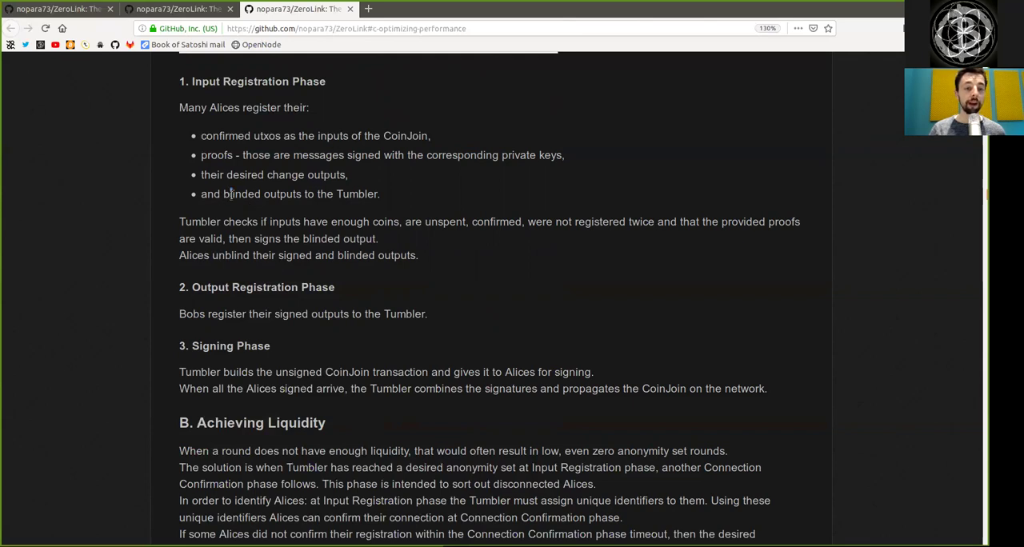
{"action": "double_click", "coordinate": [357, 193]}
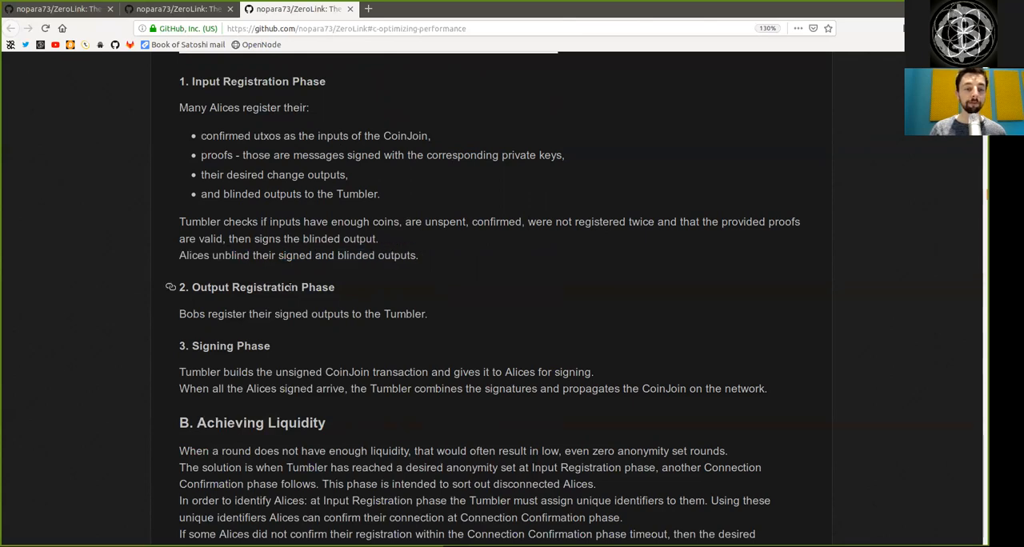
{"action": "double_click", "coordinate": [210, 287]}
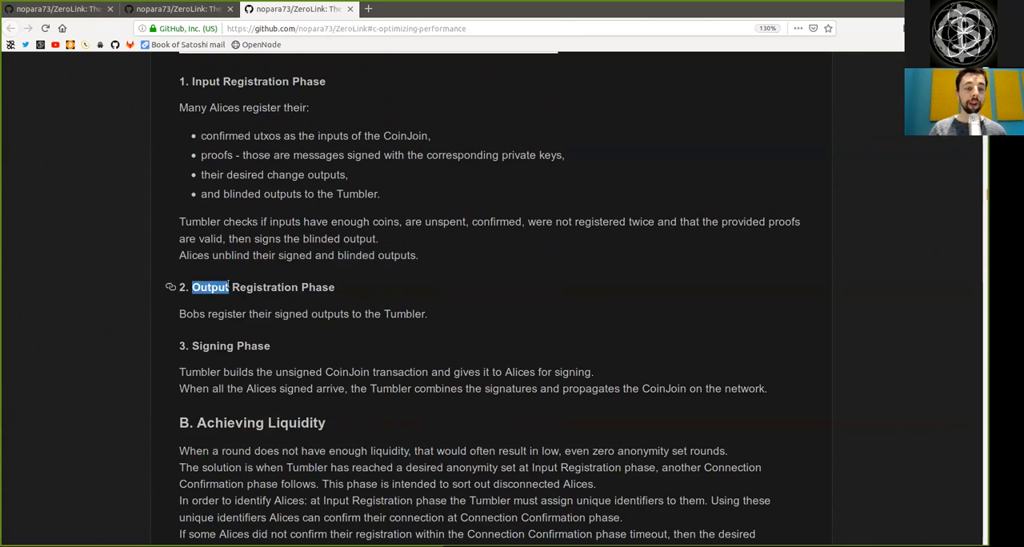
{"action": "left_click_drag", "start_coordinate": [192, 287], "coordinate": [334, 288]}
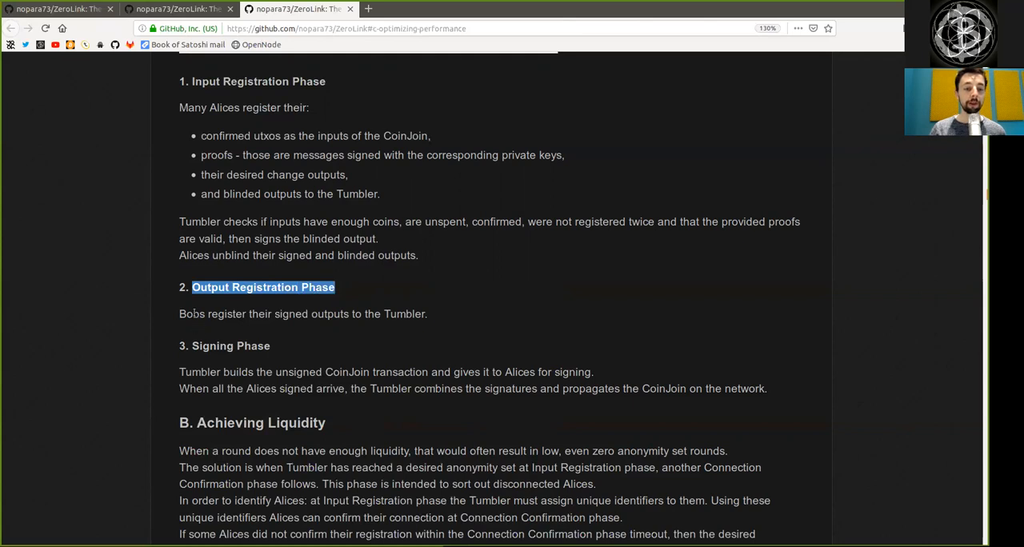
{"action": "double_click", "coordinate": [259, 314]}
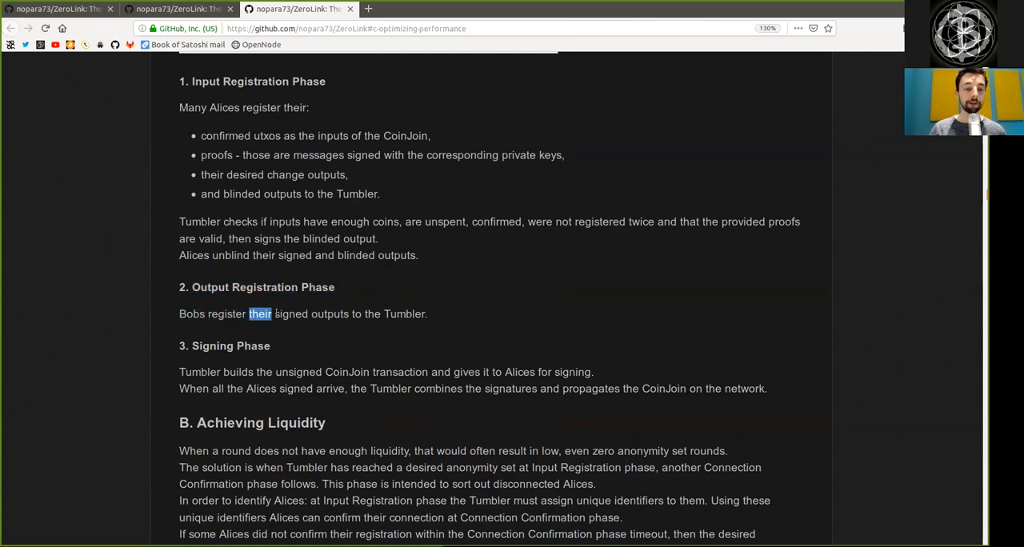
{"action": "left_click", "coordinate": [400, 313]}
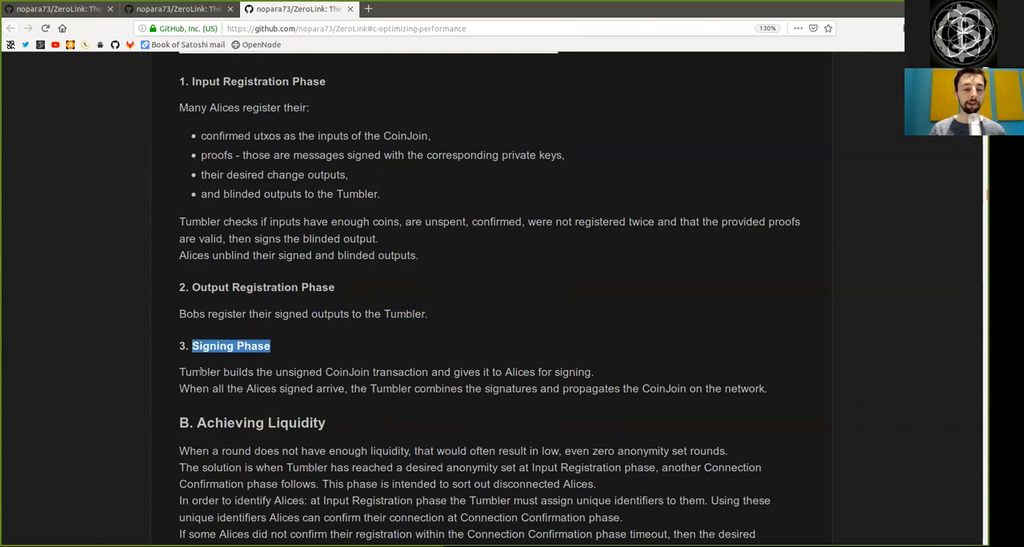
{"action": "double_click", "coordinate": [297, 372]}
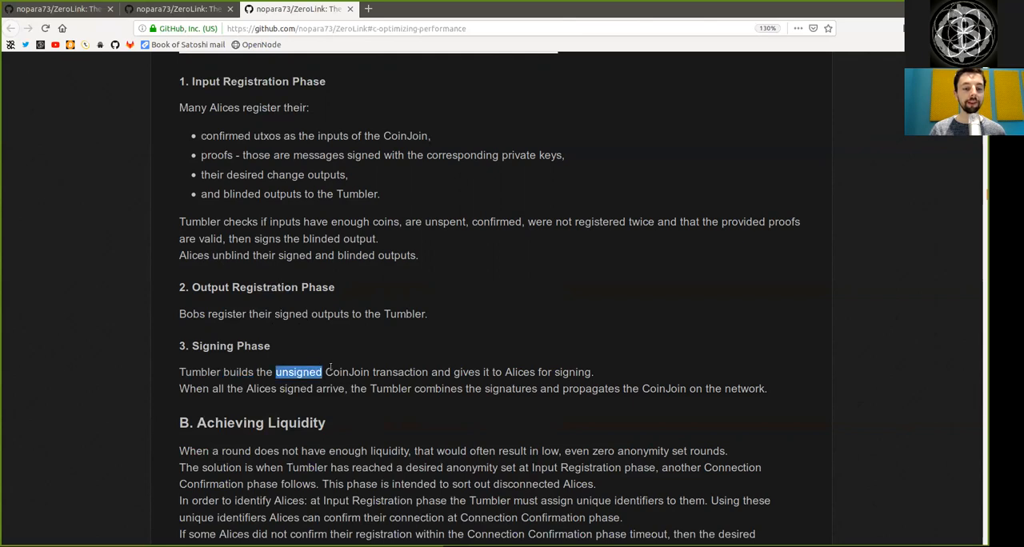
{"action": "double_click", "coordinate": [400, 372]}
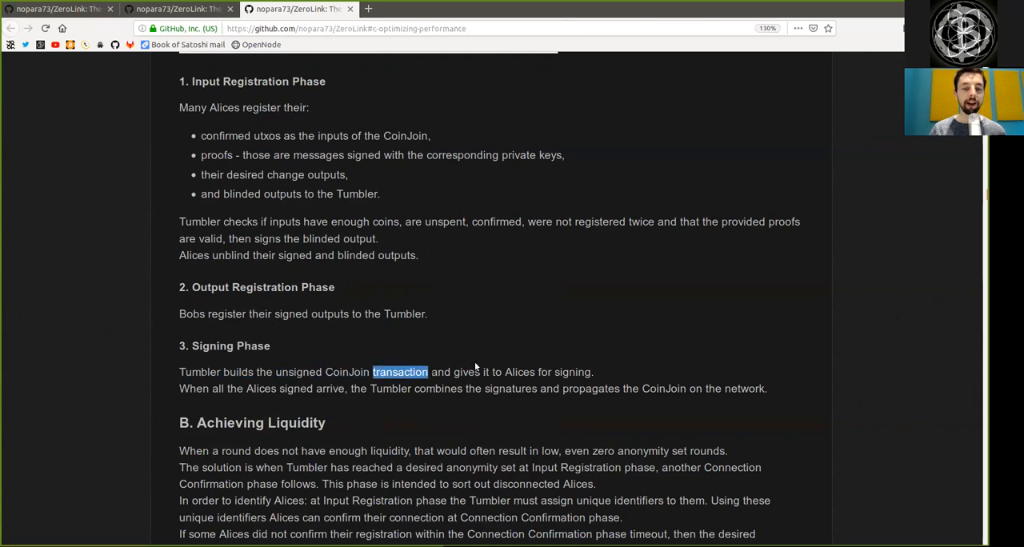
{"action": "double_click", "coordinate": [572, 372]}
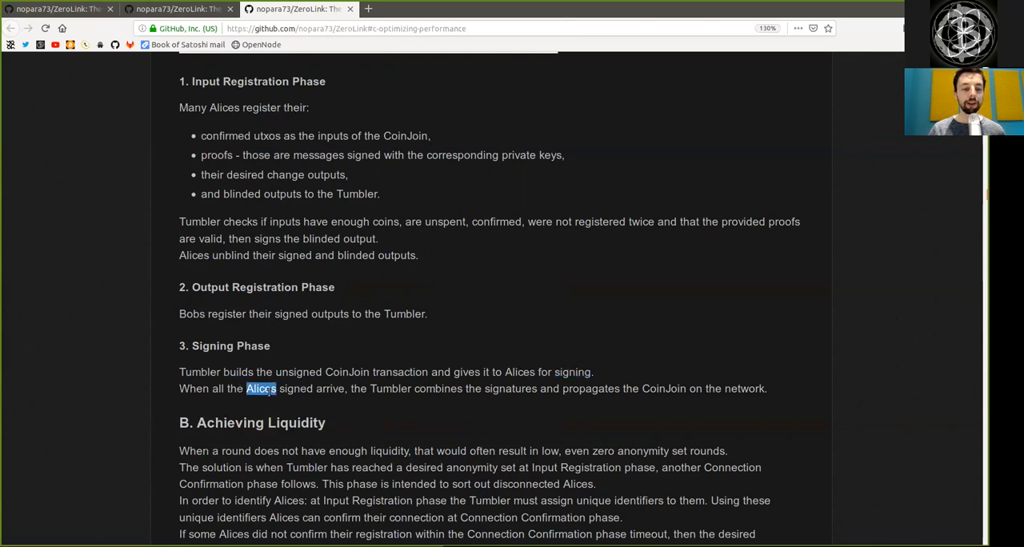
{"action": "double_click", "coordinate": [332, 389]}
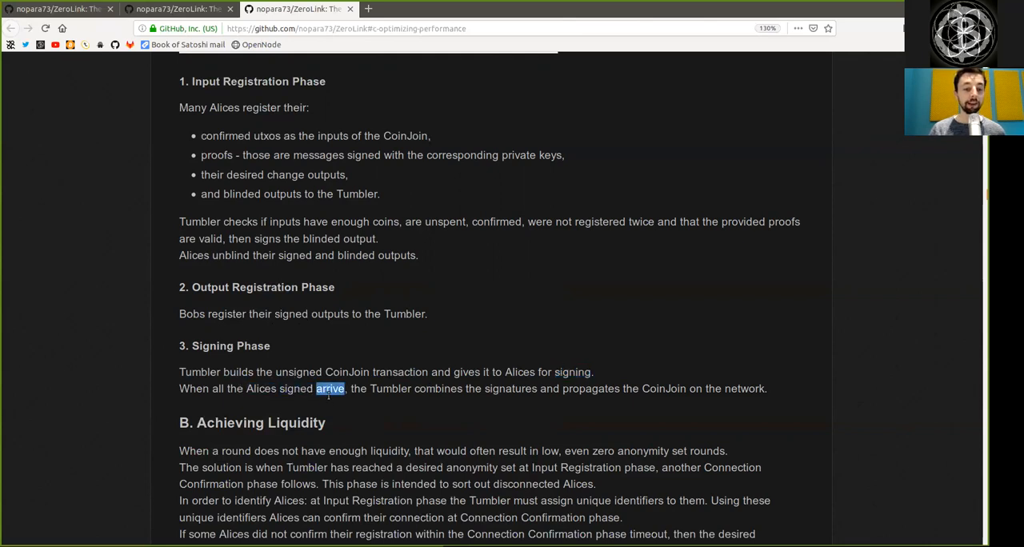
{"action": "double_click", "coordinate": [390, 388]}
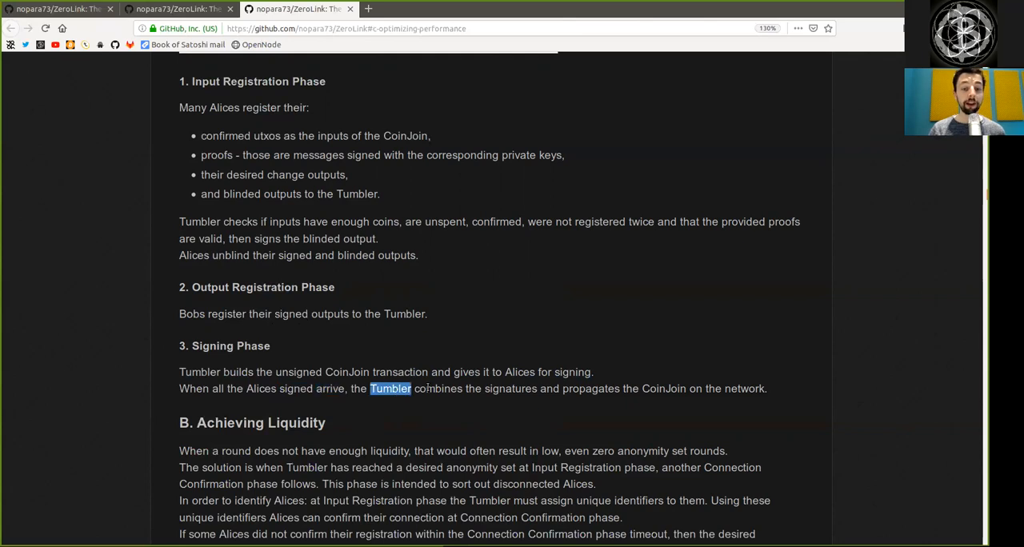
{"action": "double_click", "coordinate": [510, 388]}
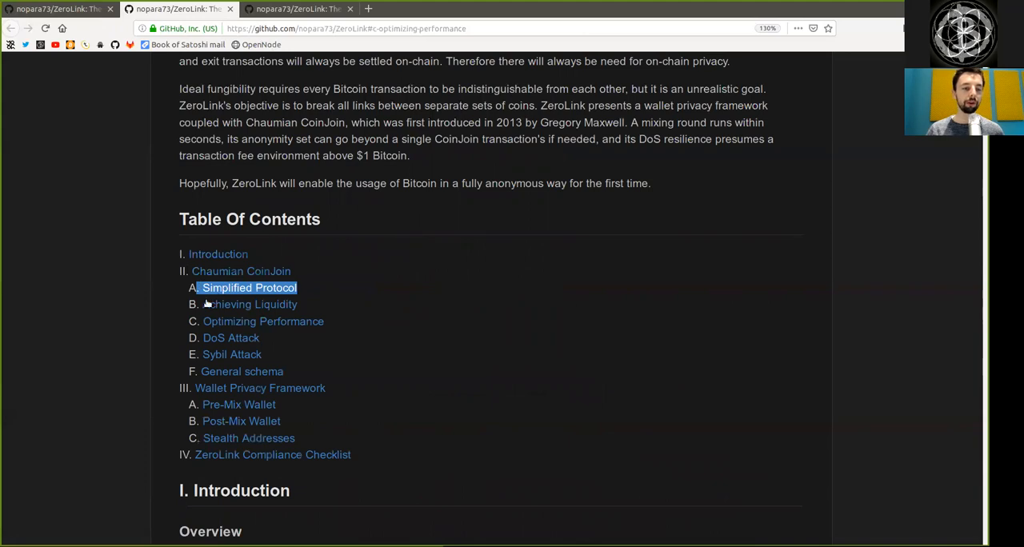
{"action": "mouse_move", "coordinate": [108, 35]}
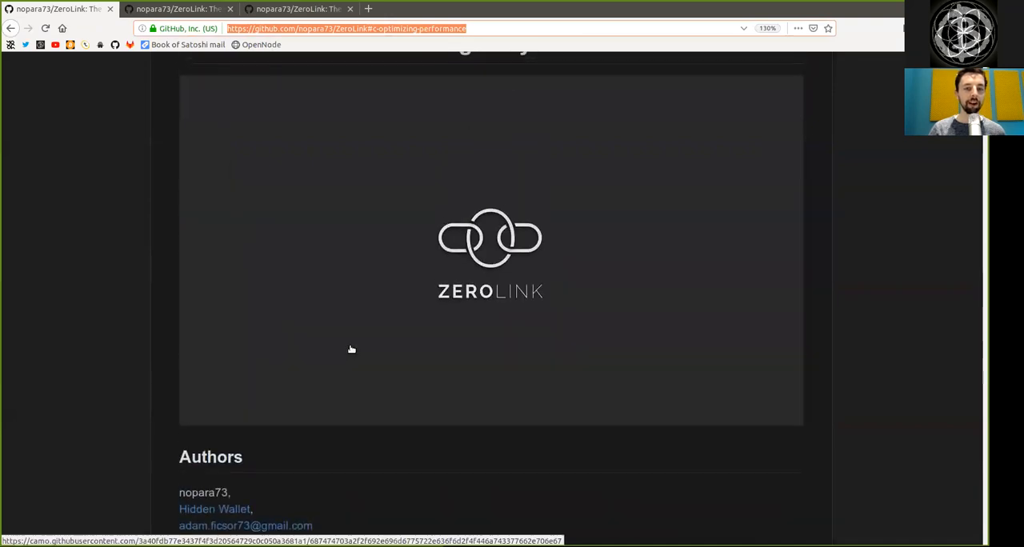
- Scroll up to the 'ZeroLink: The Bitcoin Fungibility Framework' title and logo
{"action": "scroll", "scroll_direction": "up", "scroll_amount": 3}
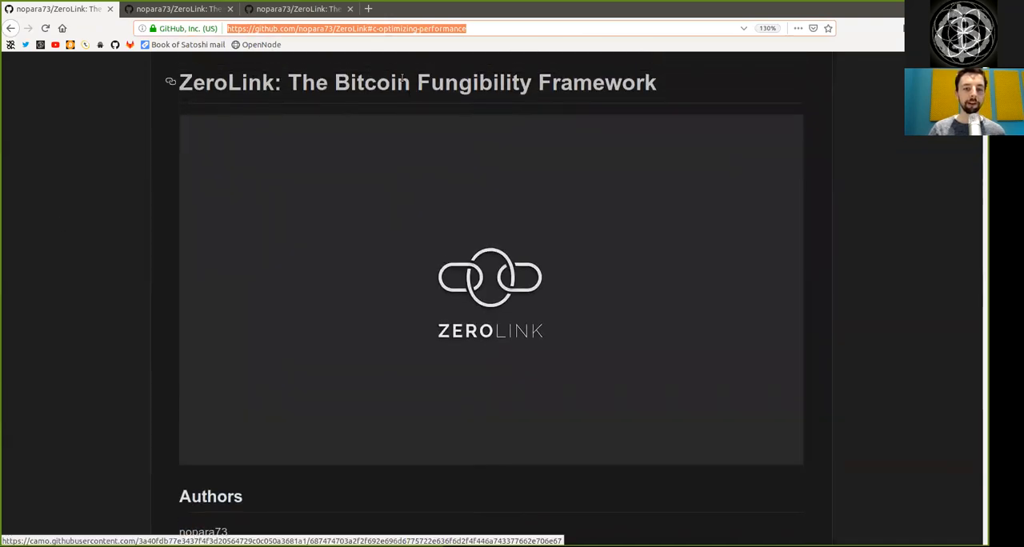